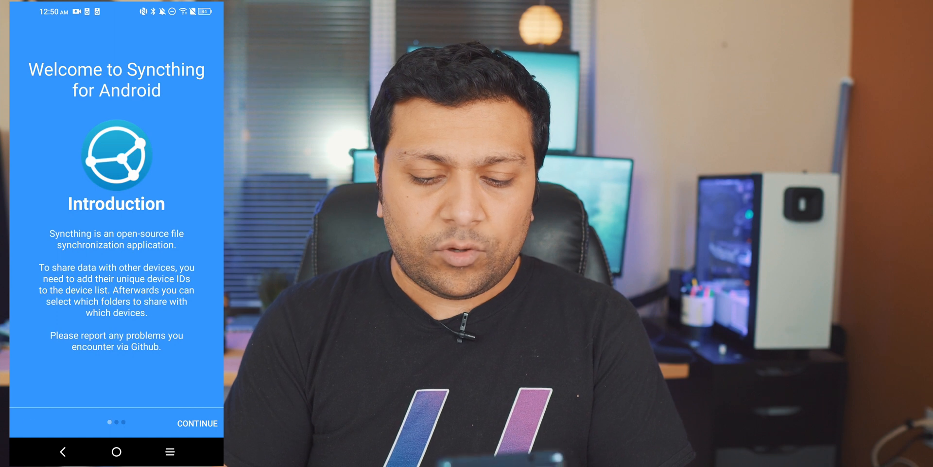
Grant Syncthing access to photos, media and files and finish the welcome setup
left_click(198, 423)
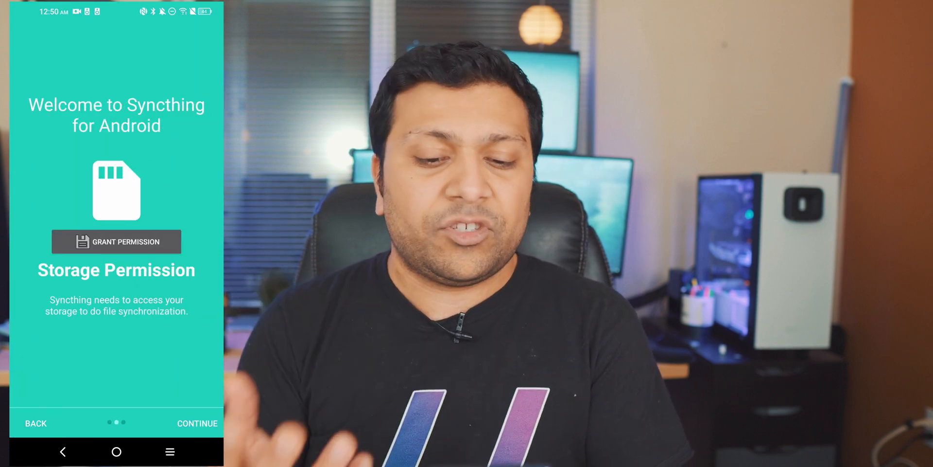
left_click(116, 241)
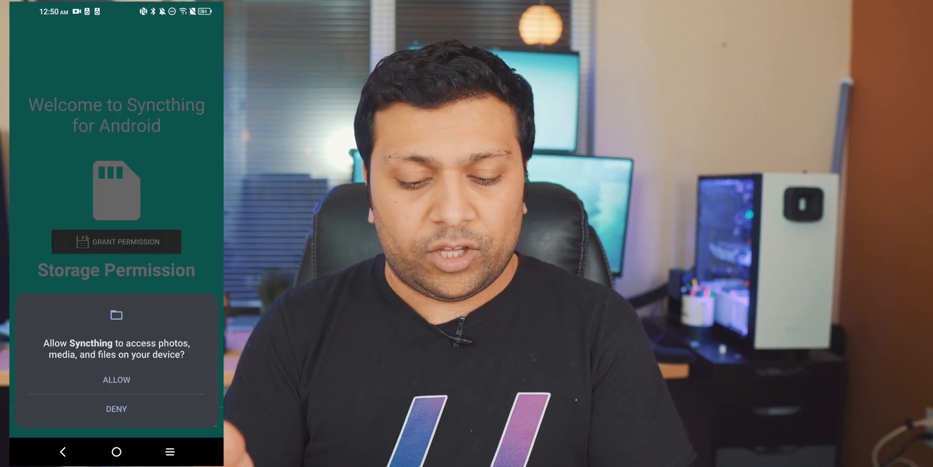
left_click(117, 380)
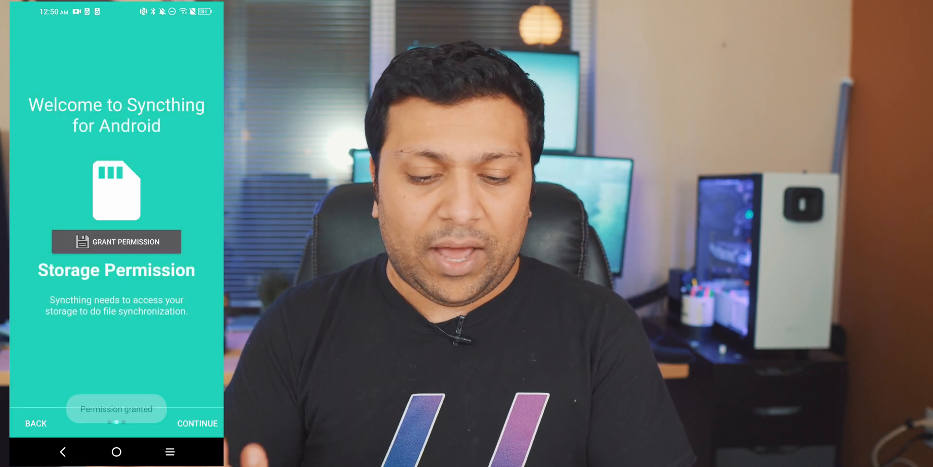
left_click(196, 423)
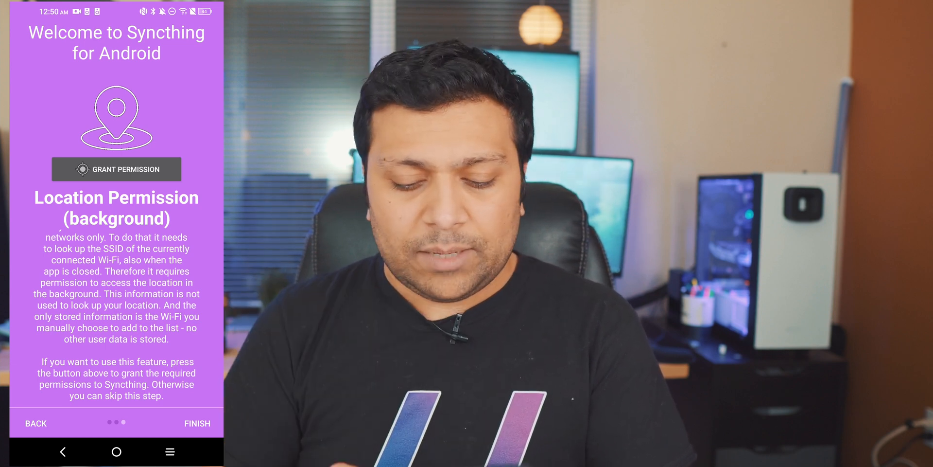
left_click(196, 423)
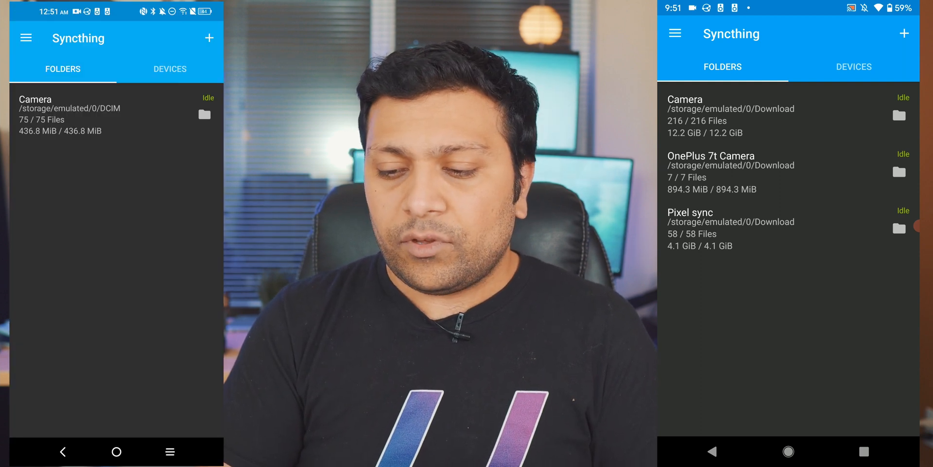
Discard the unfinished new folder, then begin adding a remote device from the Devices list
left_click(209, 38)
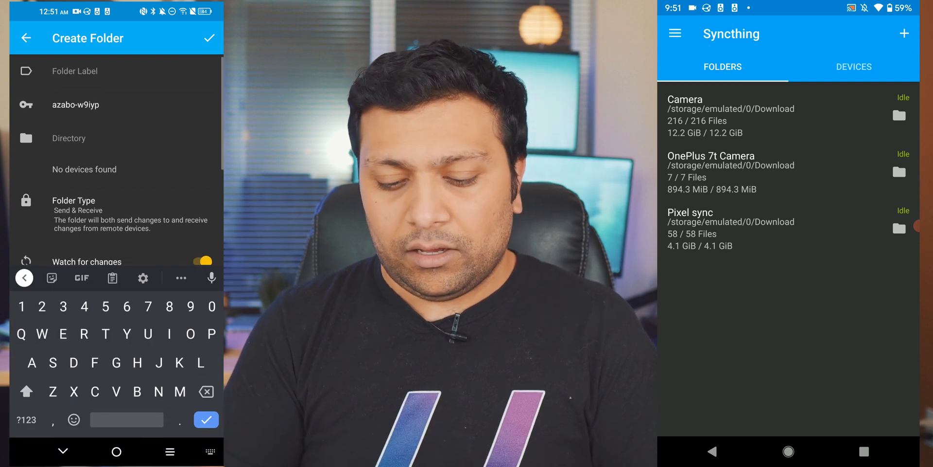
left_click(28, 38)
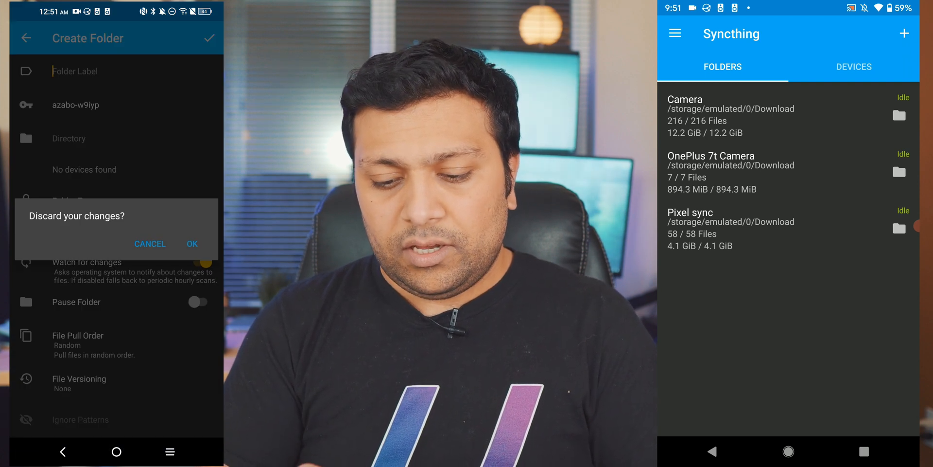
left_click(192, 243)
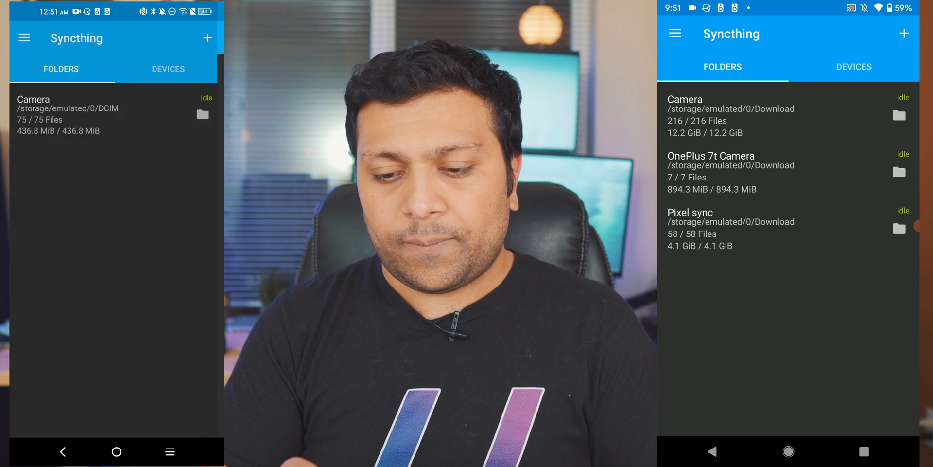
left_click(168, 69)
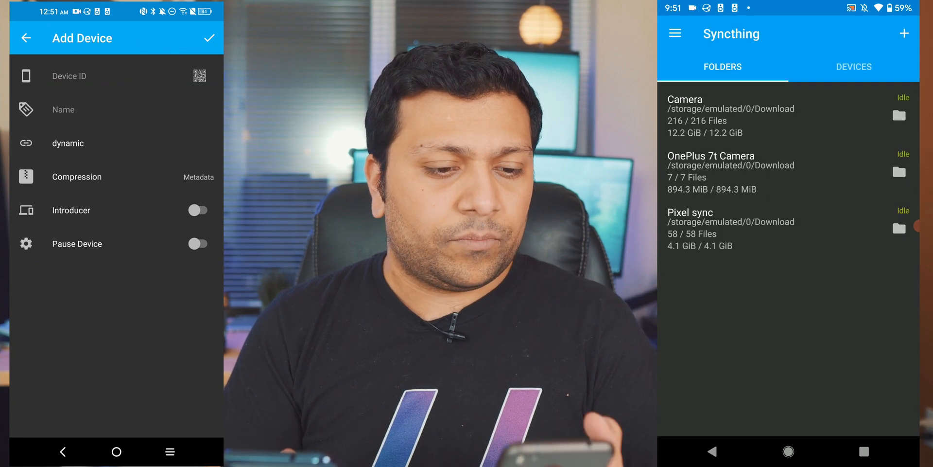
left_click(676, 33)
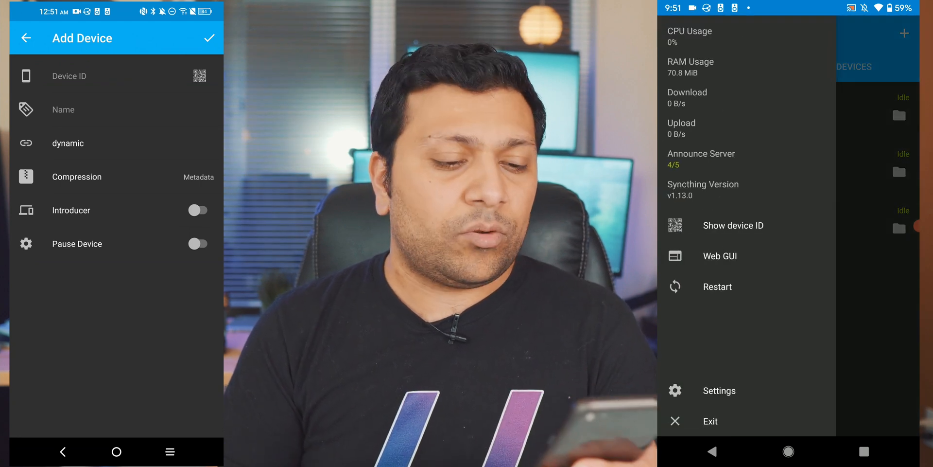
left_click(733, 226)
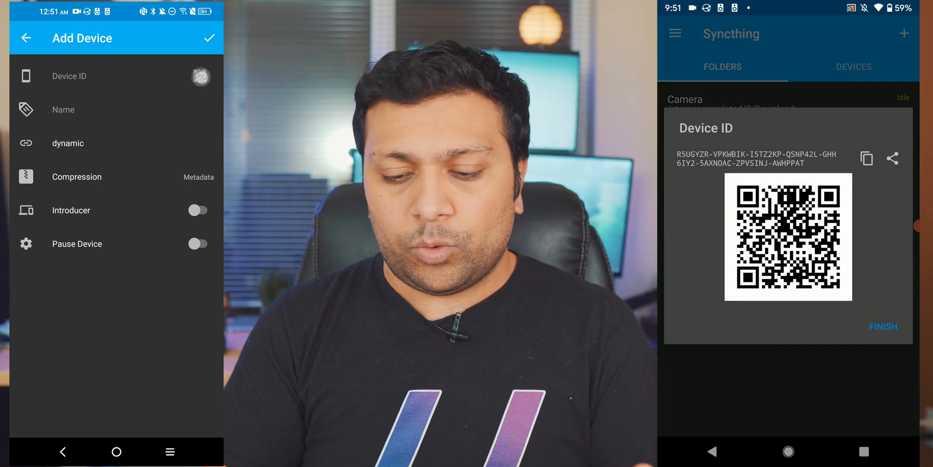
left_click(201, 76)
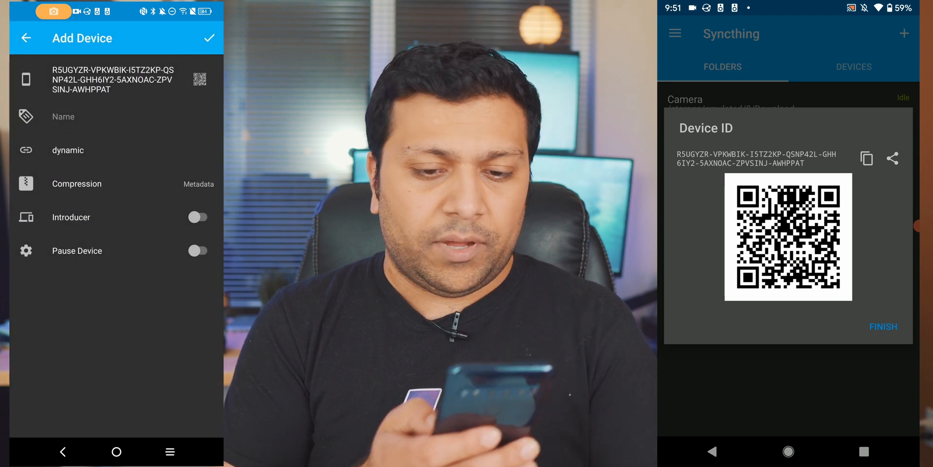
left_click(64, 116)
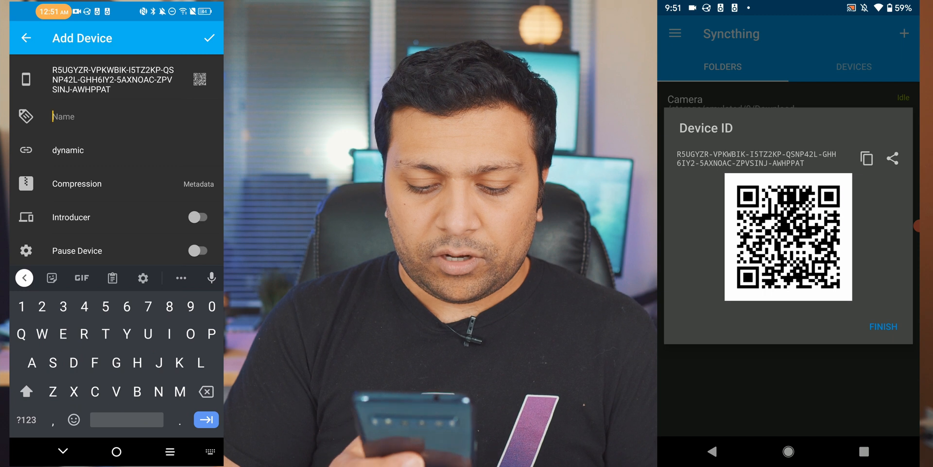
type("Backup Pixe")
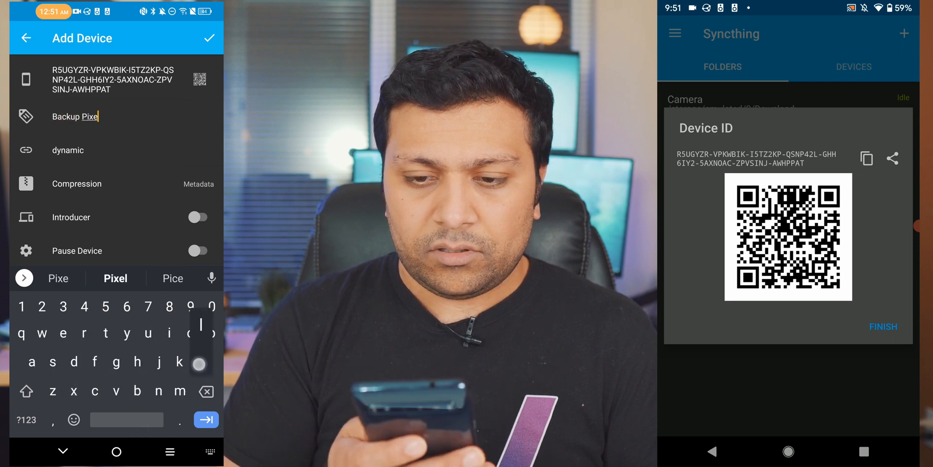
left_click(210, 39)
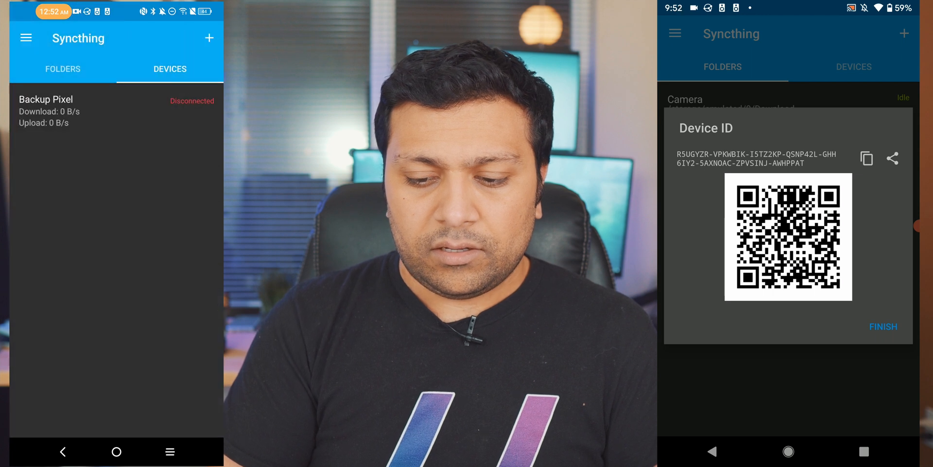
left_click(881, 326)
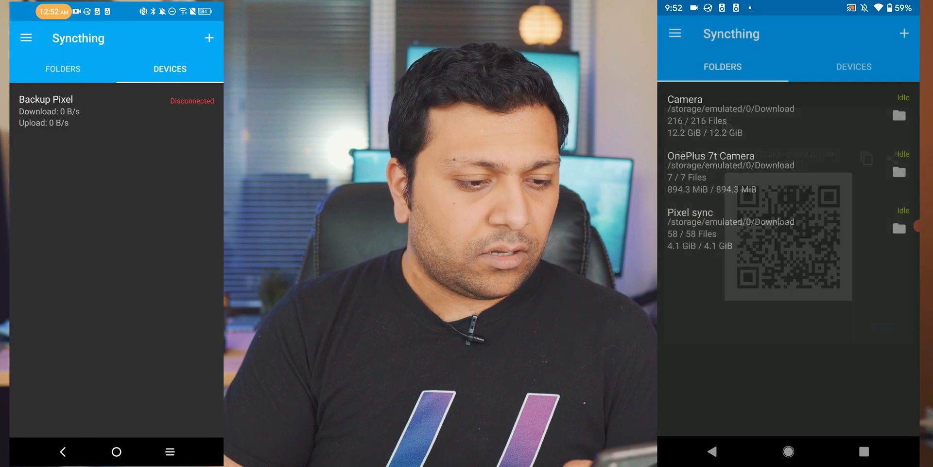
left_click(64, 68)
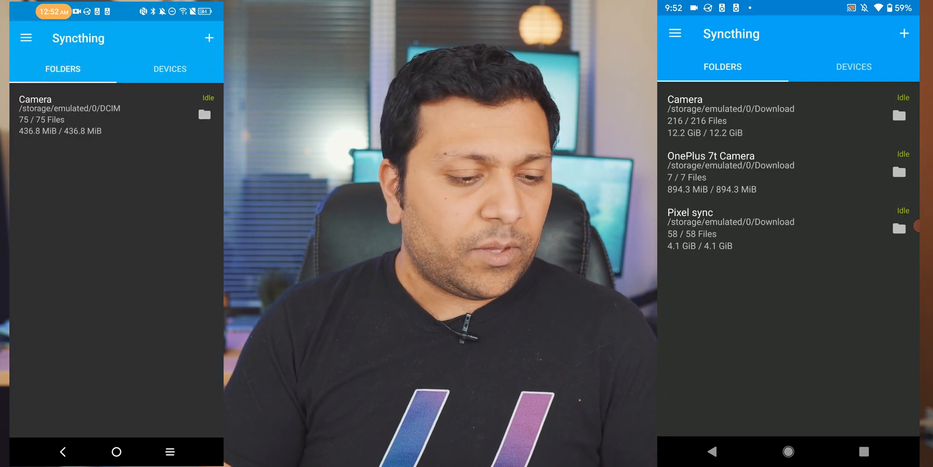
Accept the 'Device T770B wants to connect' request from the Pixel's notification shade
scroll("down", 3)
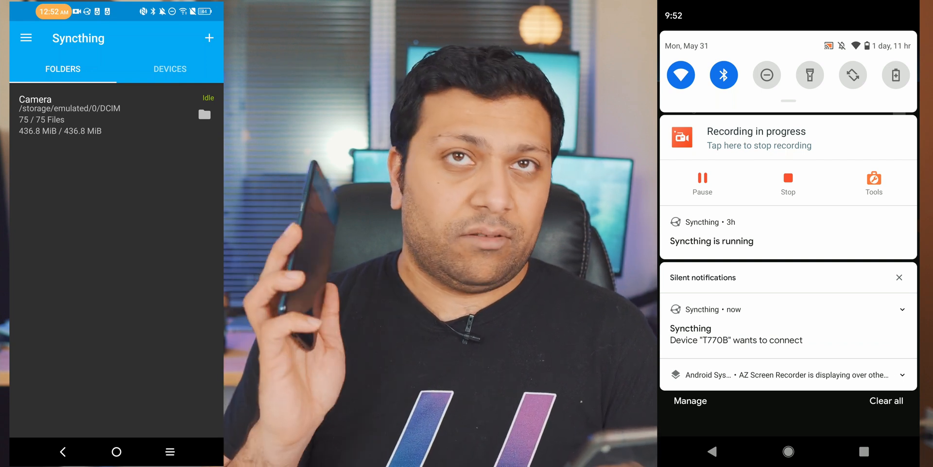
left_click(736, 335)
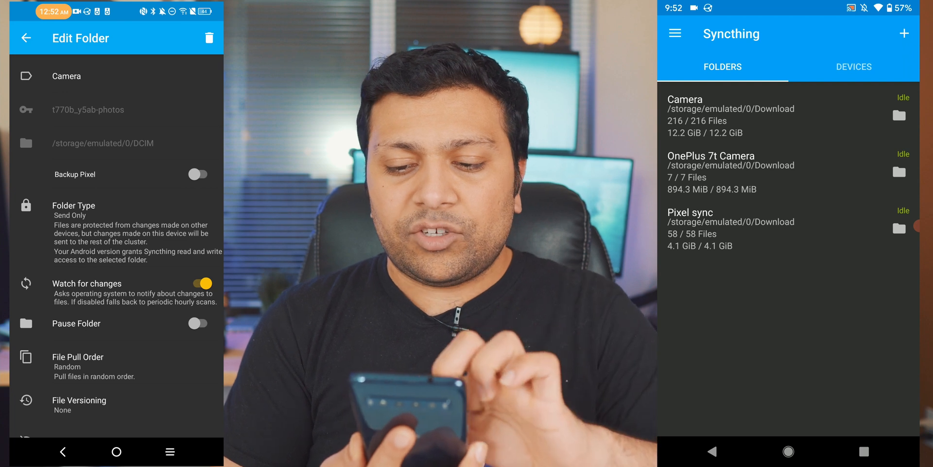
Share the Camera folder with Backup Pixel and switch off Watch for changes
left_click(197, 175)
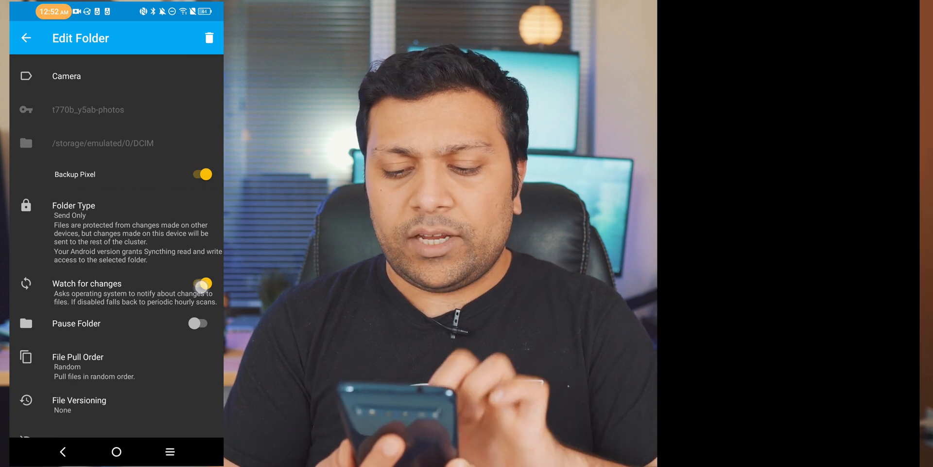
left_click(198, 284)
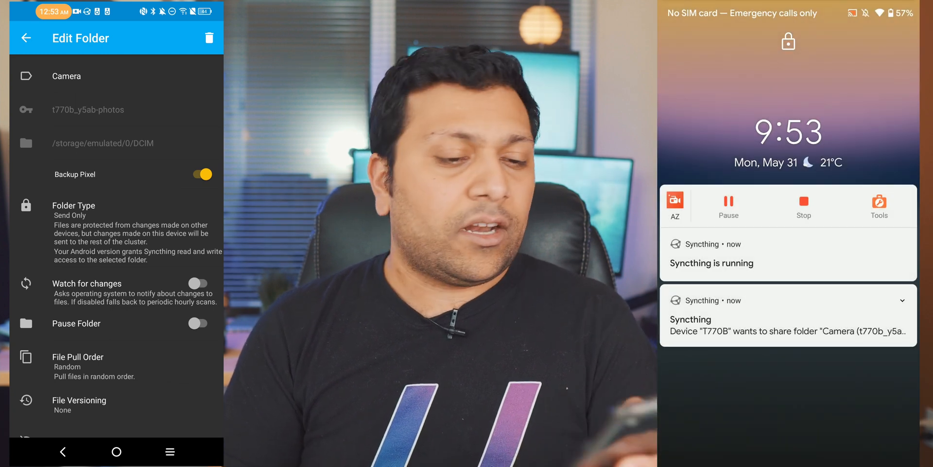
Accept T770B's Camera share on the Pixel and create a folder named 'TCL' inside Downloads for it
scroll("down", 3)
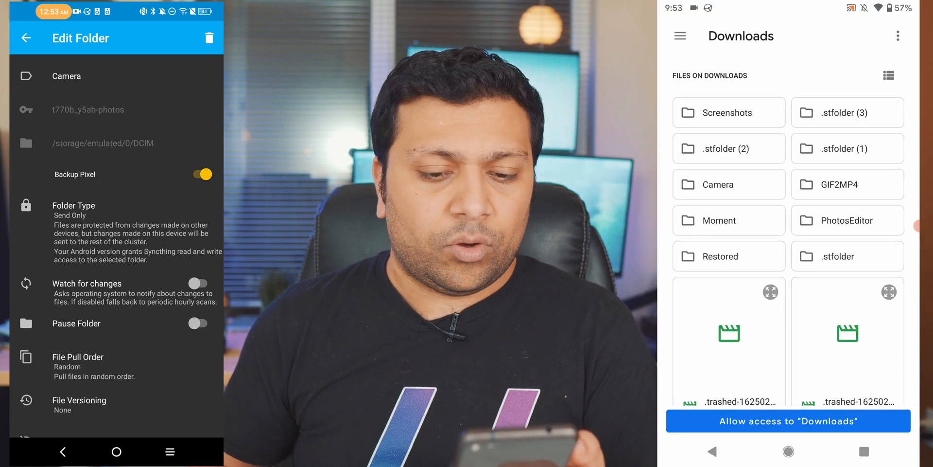
left_click(898, 35)
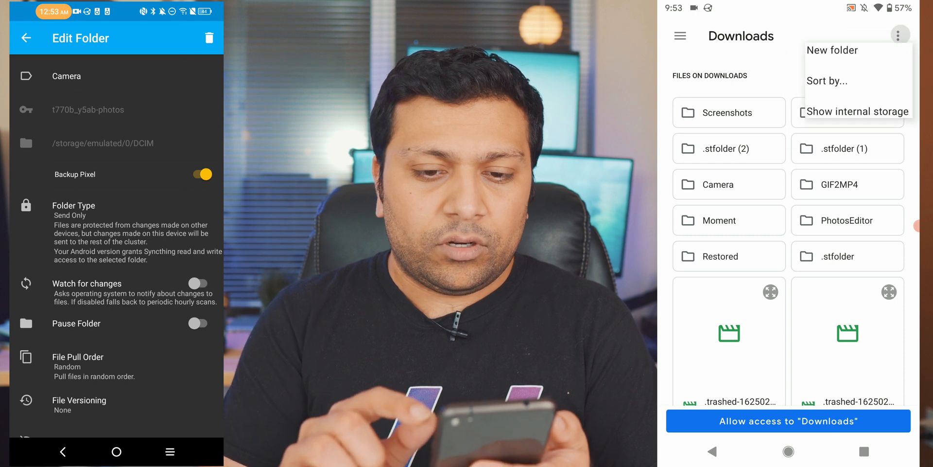
left_click(832, 50)
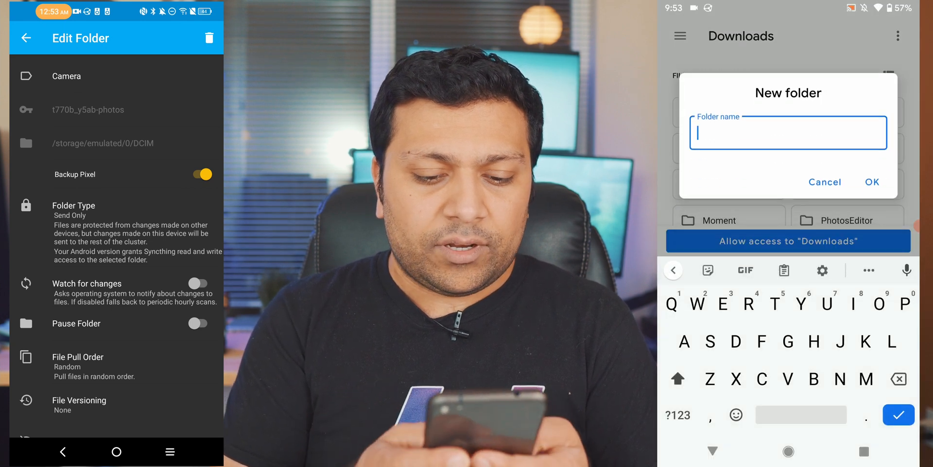
type("TCL")
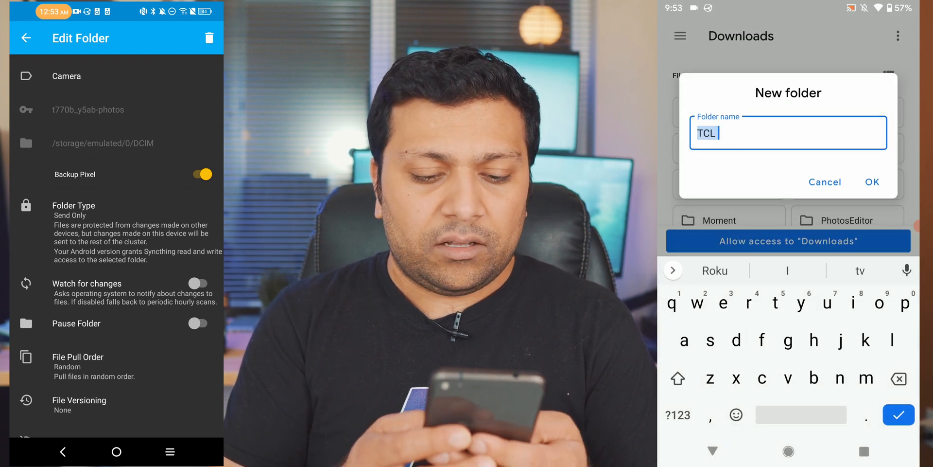
left_click(679, 414)
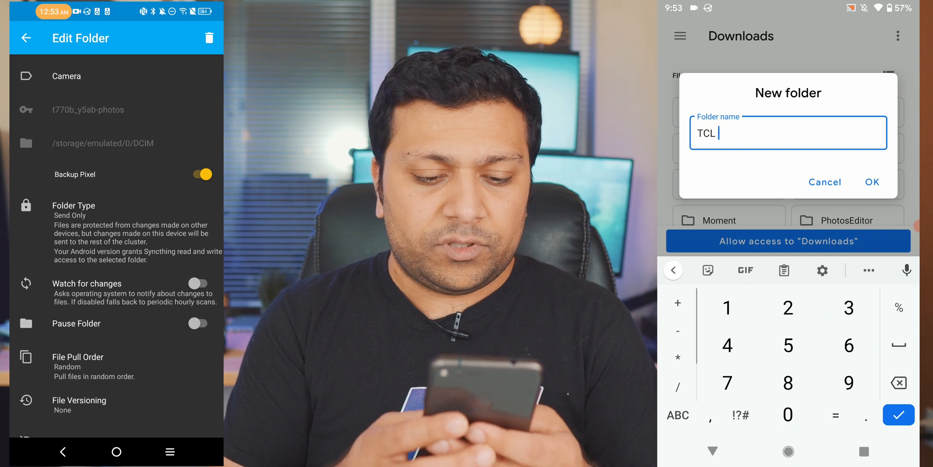
left_click(872, 181)
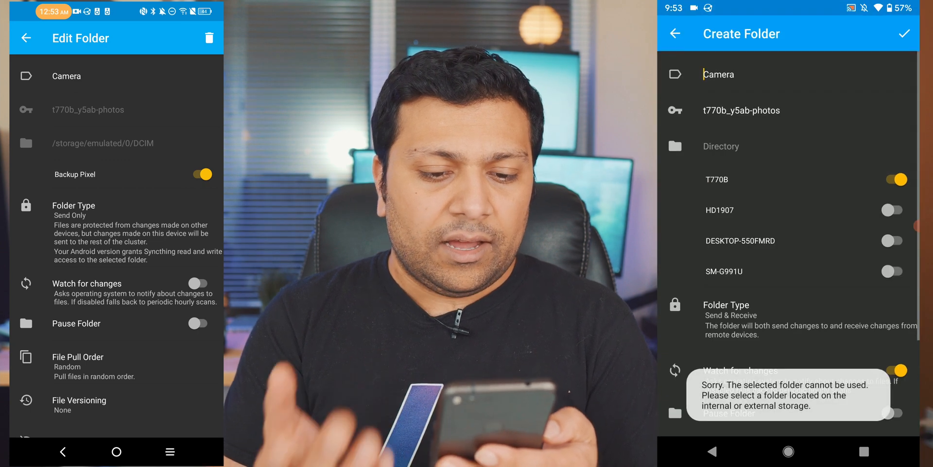
Set the Pixel's Camera folder type to Receive Only and leave the TCL's Camera folder settings
scroll("down", 3)
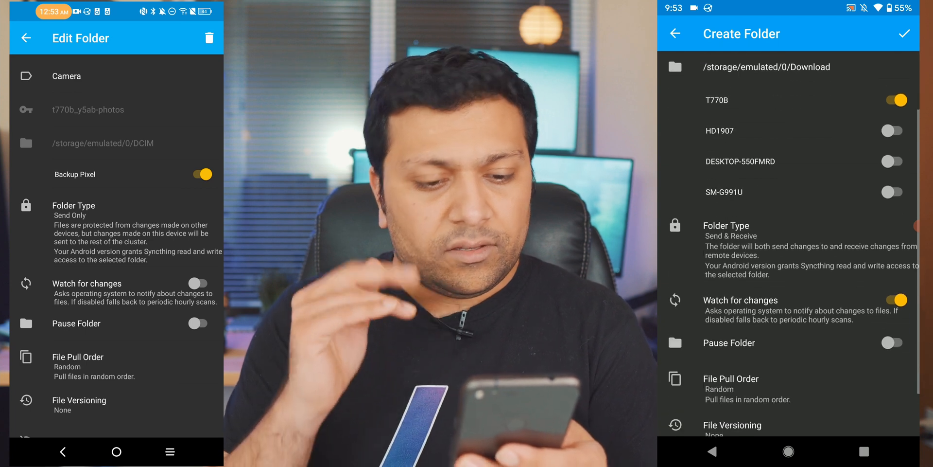
left_click(731, 236)
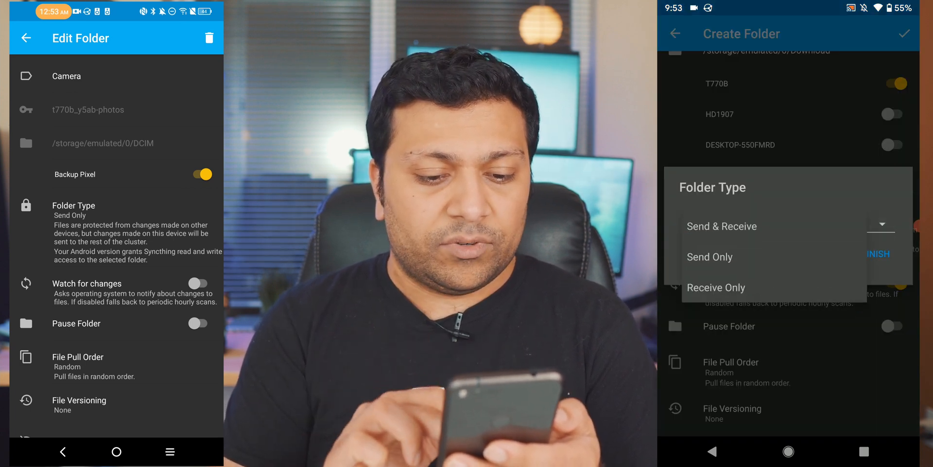
left_click(721, 225)
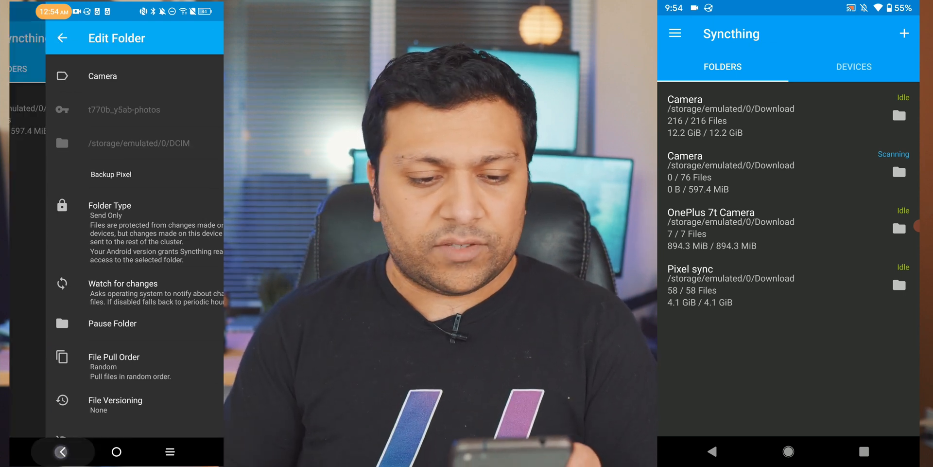
left_click(60, 38)
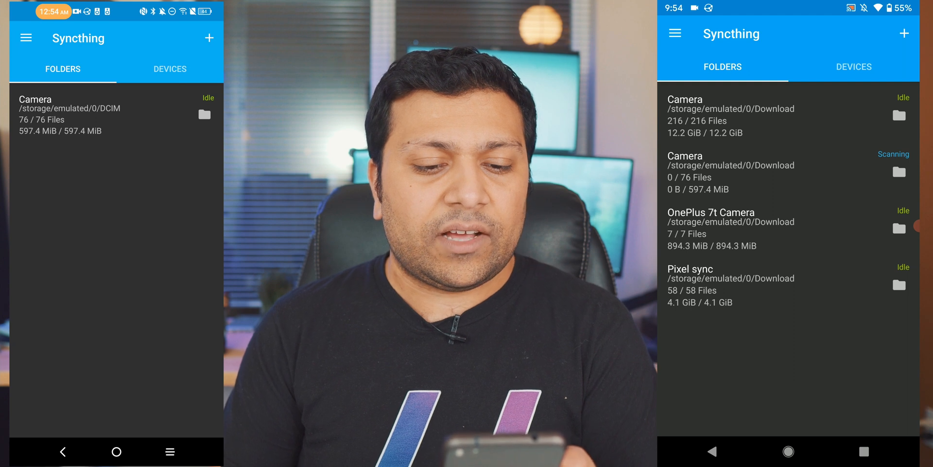